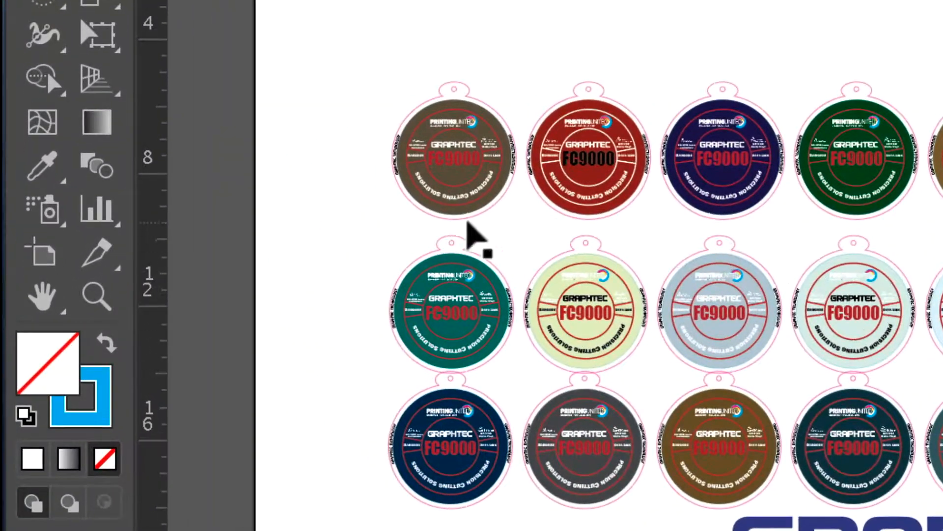
mouse_move(39, 252)
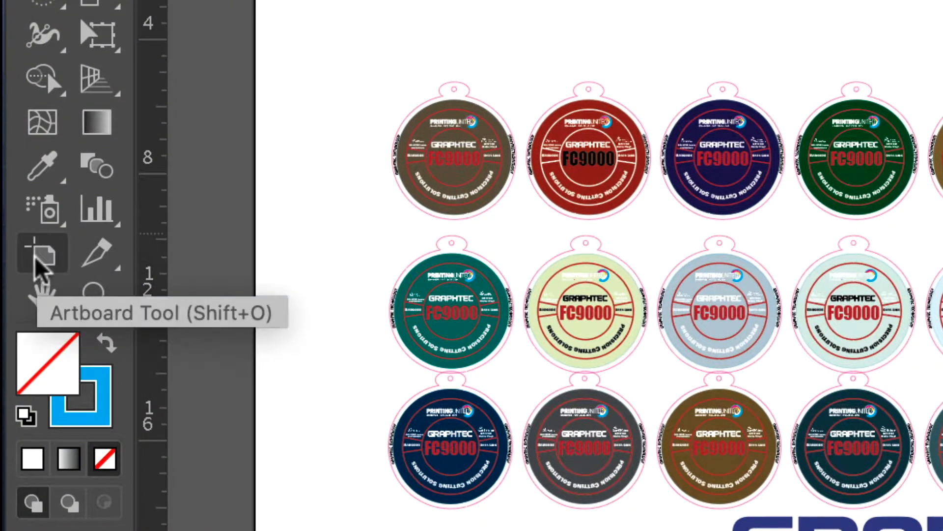
Switch to the Artboard Tool so Artboard 1's properties appear
left_click(42, 252)
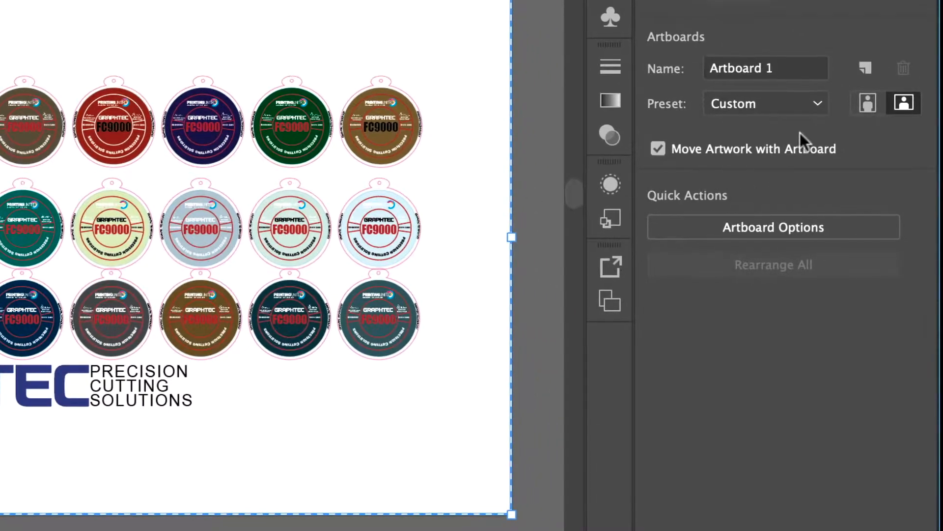
Raise Artboard 1's height from 15.09 in to 18.09 in, keeping width 40.82 in
left_click(764, 103)
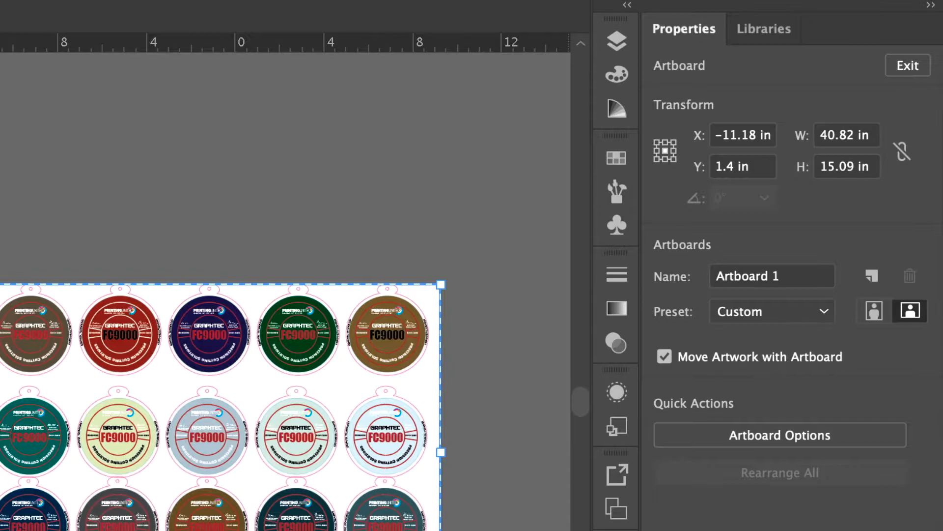
left_click(845, 167)
type("18.09")
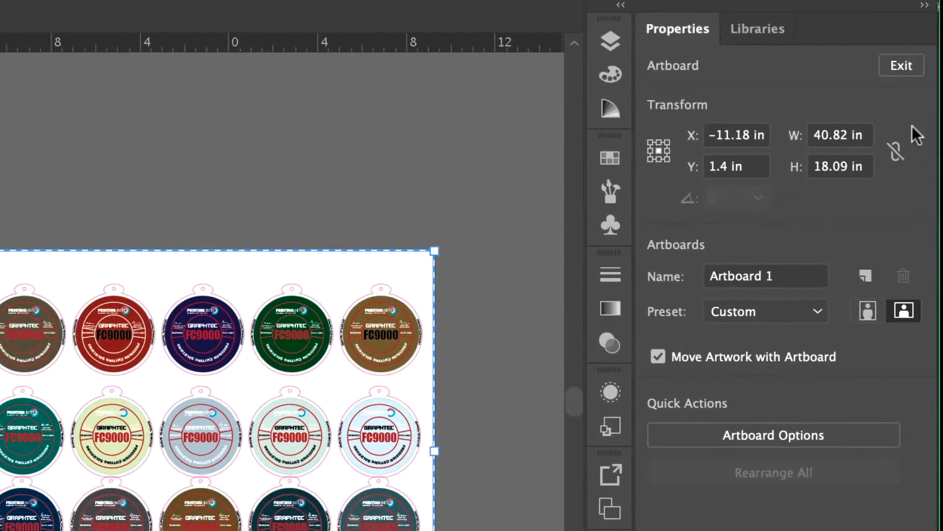
Exit artboard editing and head to File > Cutting Master 4 > Registration Marks
left_click(901, 64)
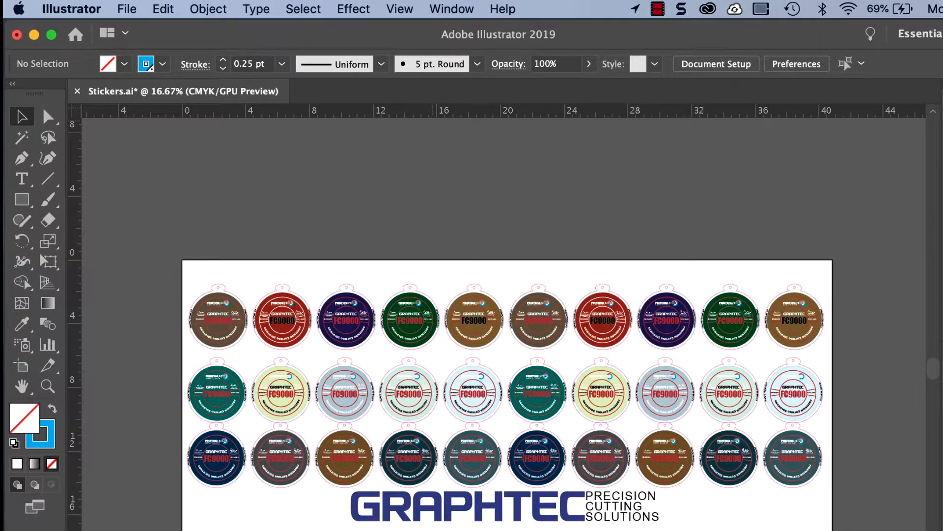
left_click(127, 9)
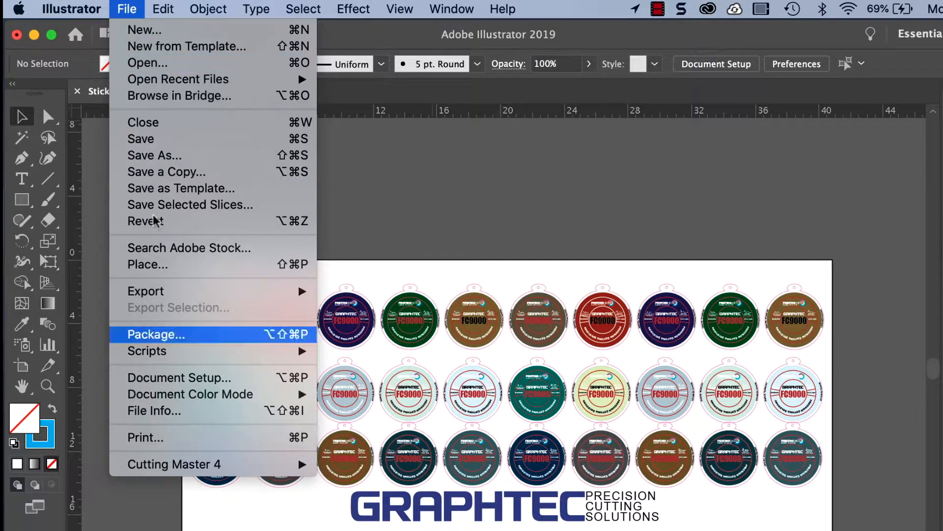
mouse_move(174, 463)
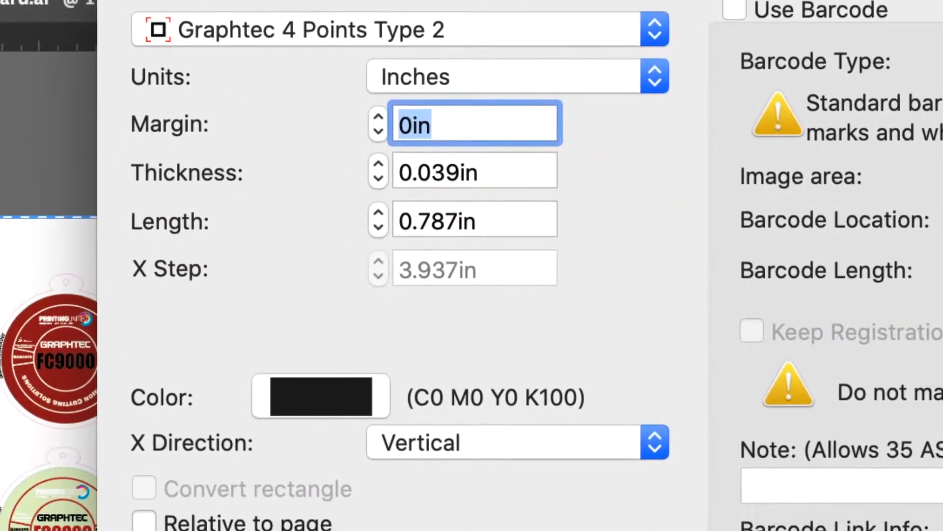
Enable Use Barcode in the Registration Marks dialog with Standard type
scroll("down", 3)
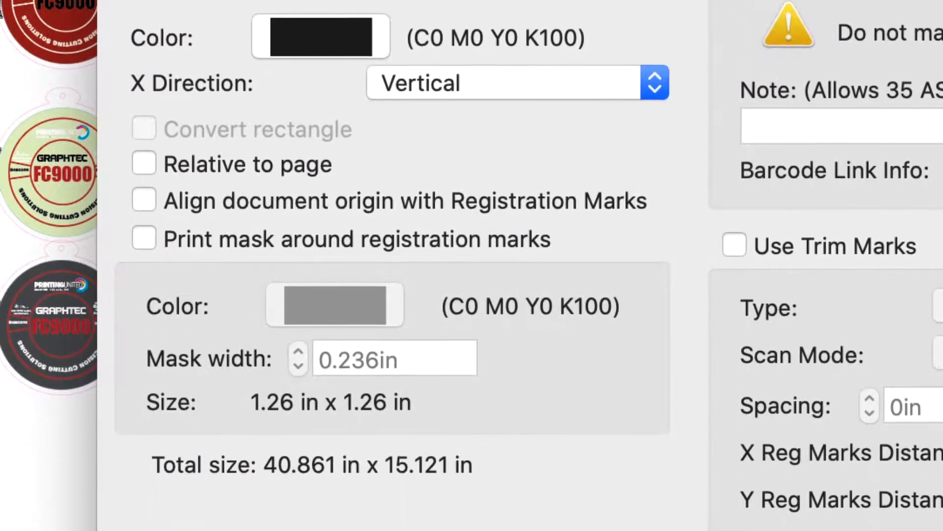
left_click(166, 63)
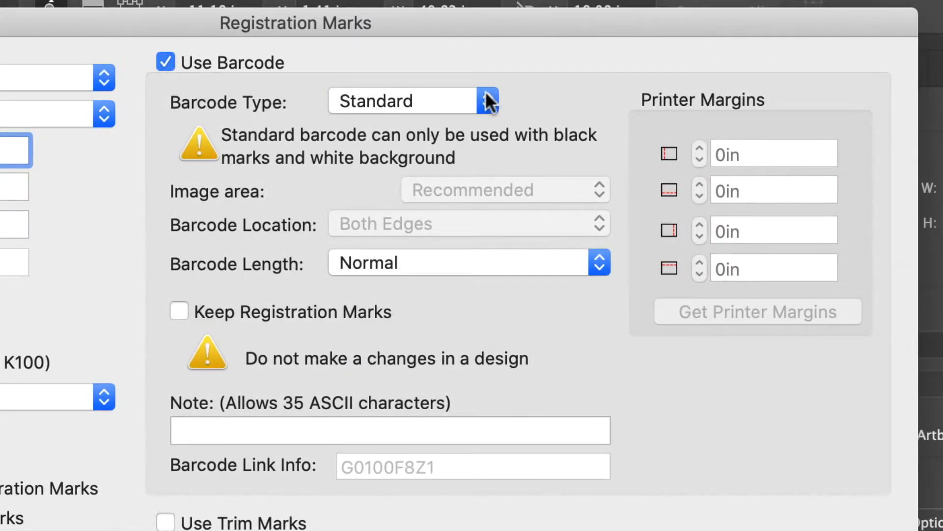
Choose Roll Media as the barcode type, giving 0.194 in printer margins
left_click(413, 101)
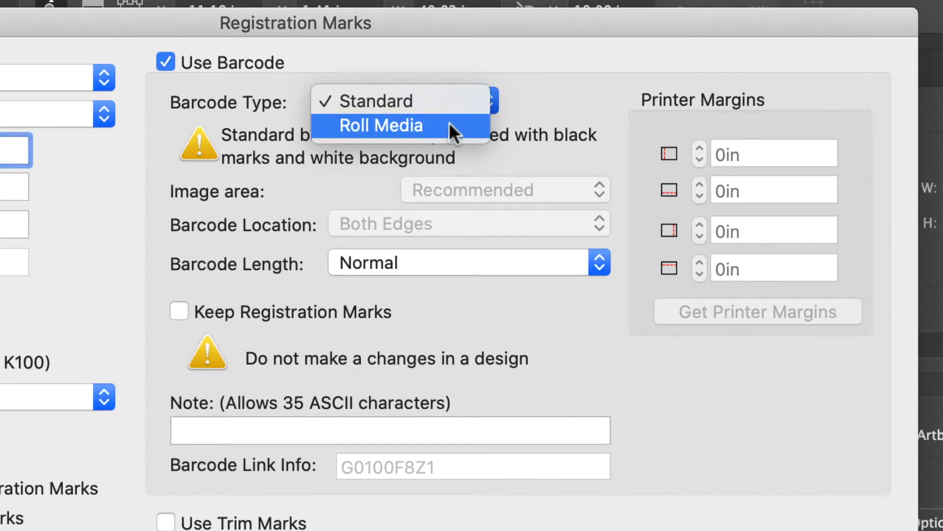
mouse_move(448, 106)
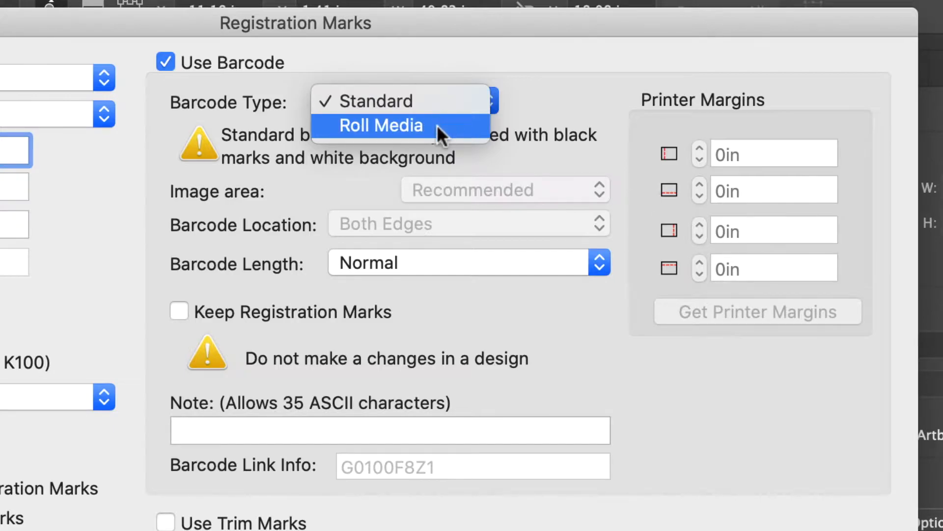
left_click(381, 125)
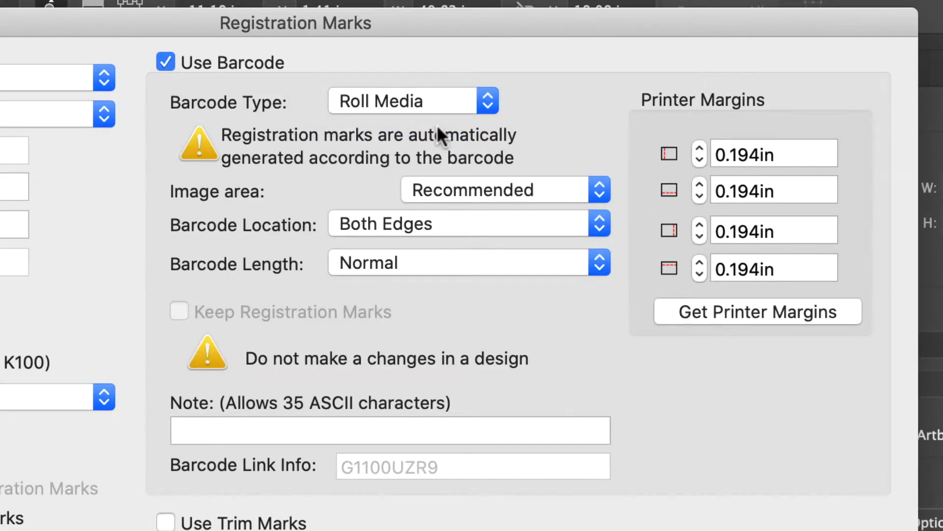
mouse_move(439, 136)
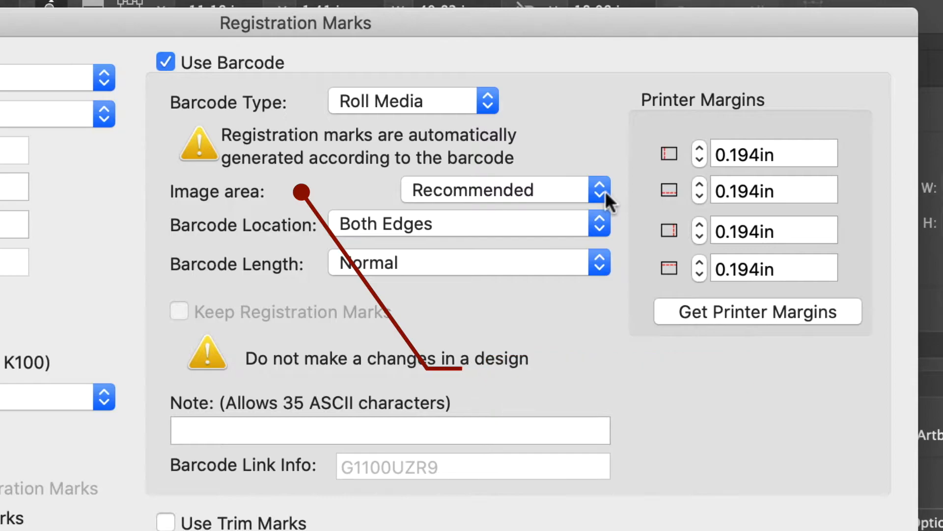
left_click(598, 190)
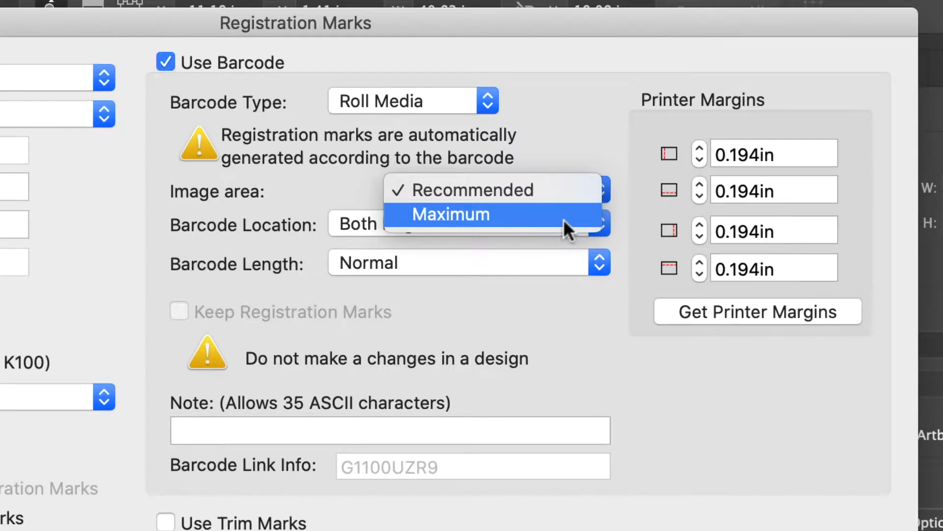
left_click(449, 215)
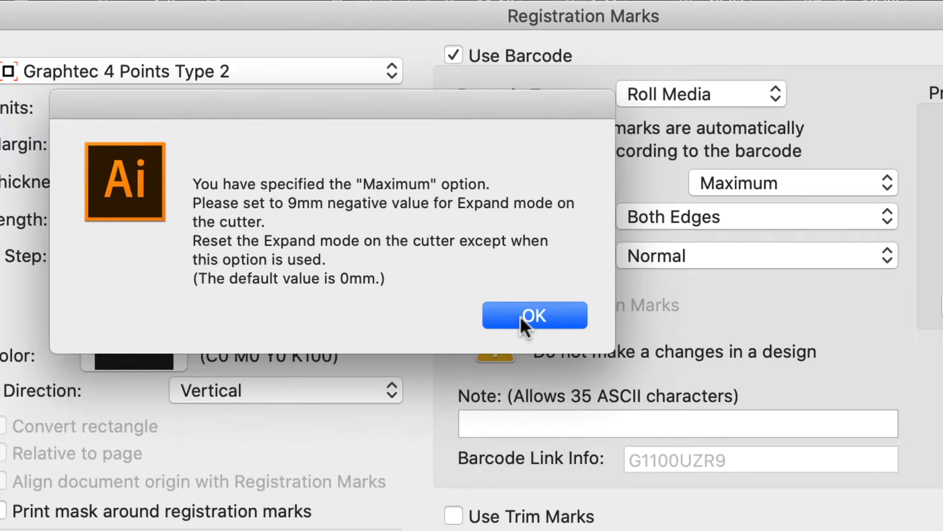
left_click(534, 314)
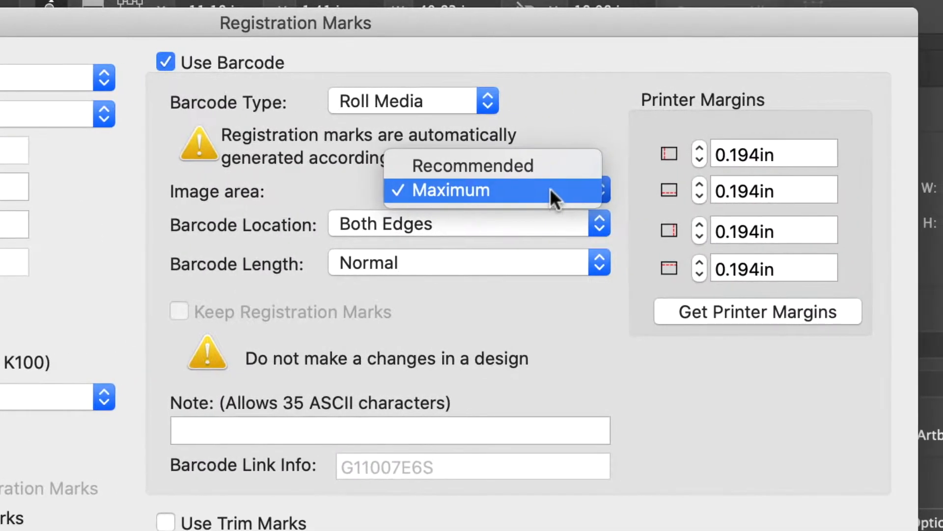
left_click(474, 165)
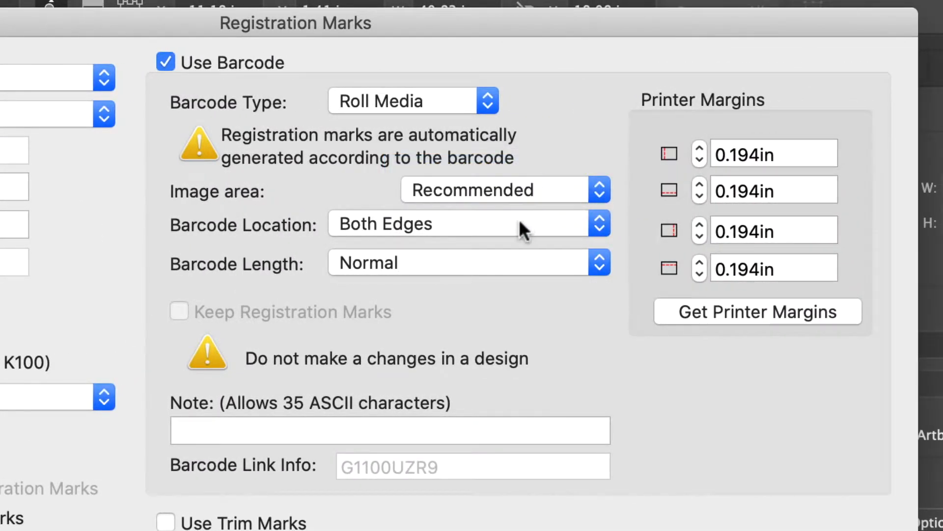
mouse_move(595, 232)
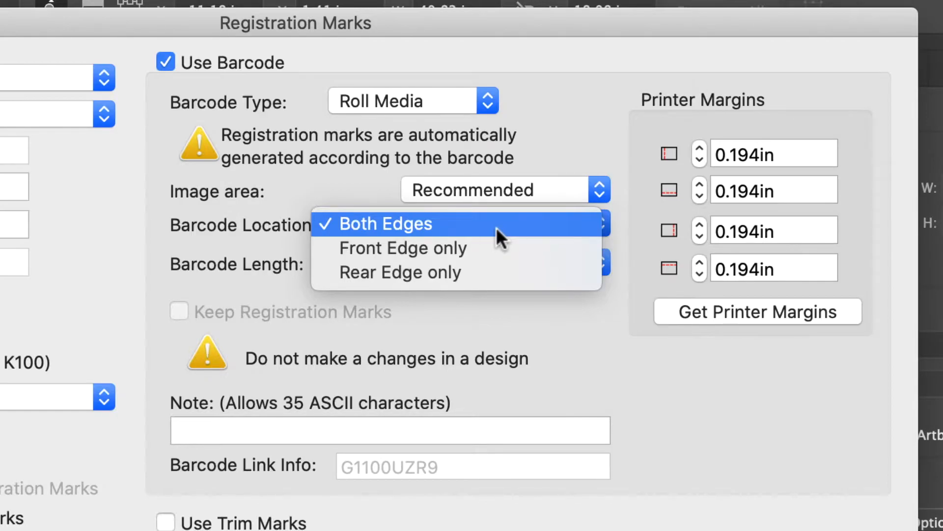
Set Barcode Location to Both Edges of the media
left_click(390, 223)
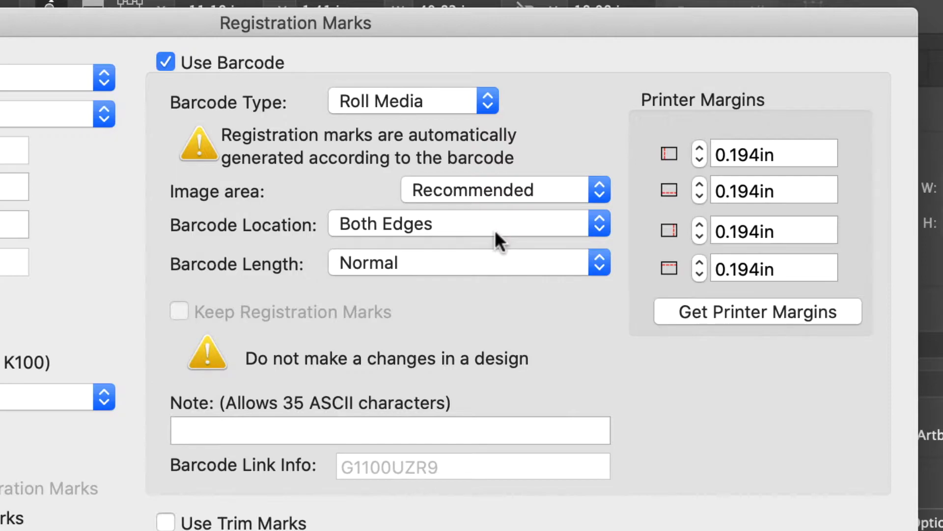
mouse_move(402, 277)
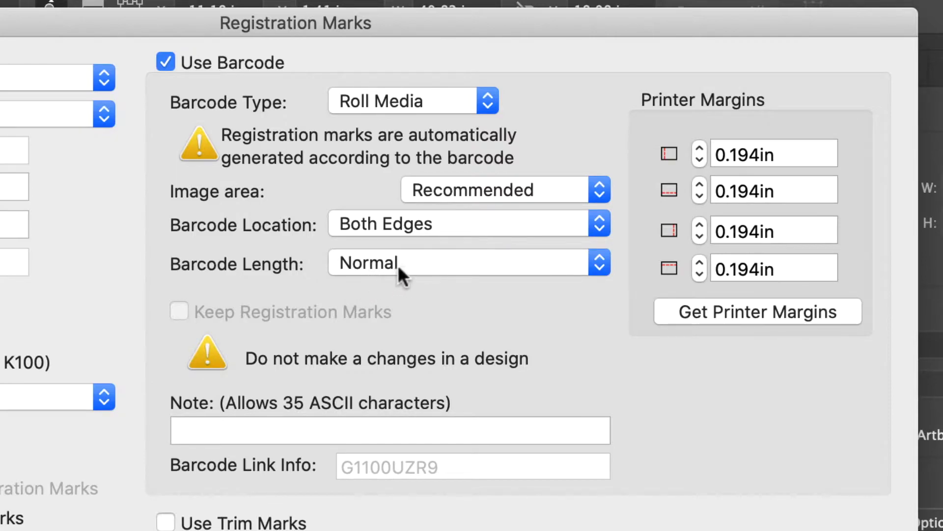
left_click(459, 263)
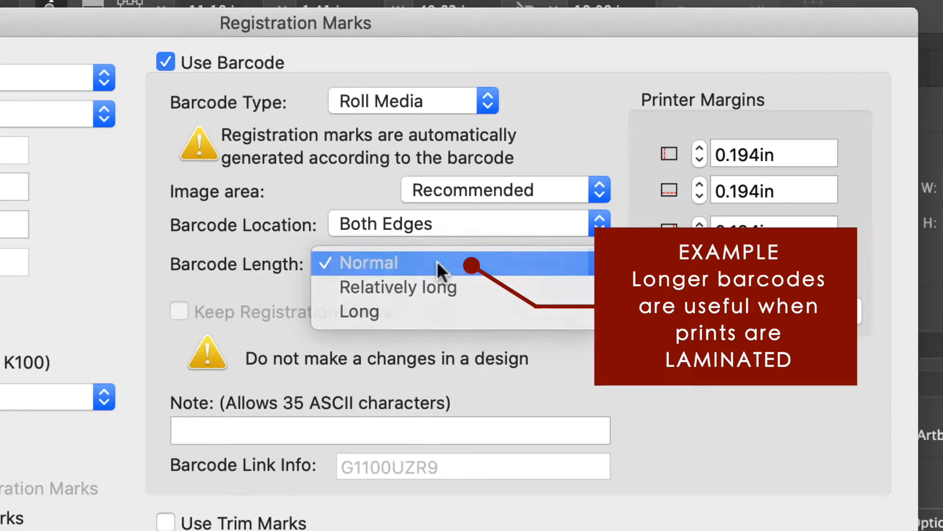
left_click(371, 263)
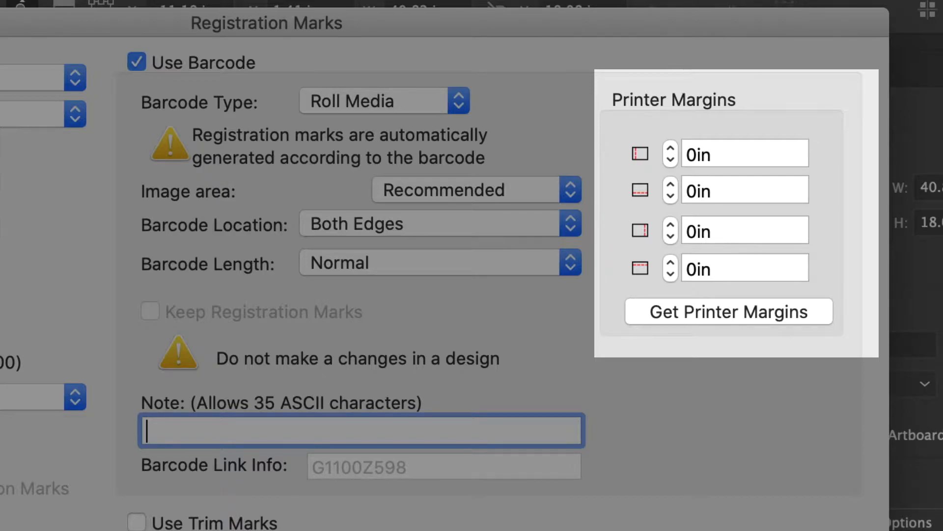
mouse_move(713, 318)
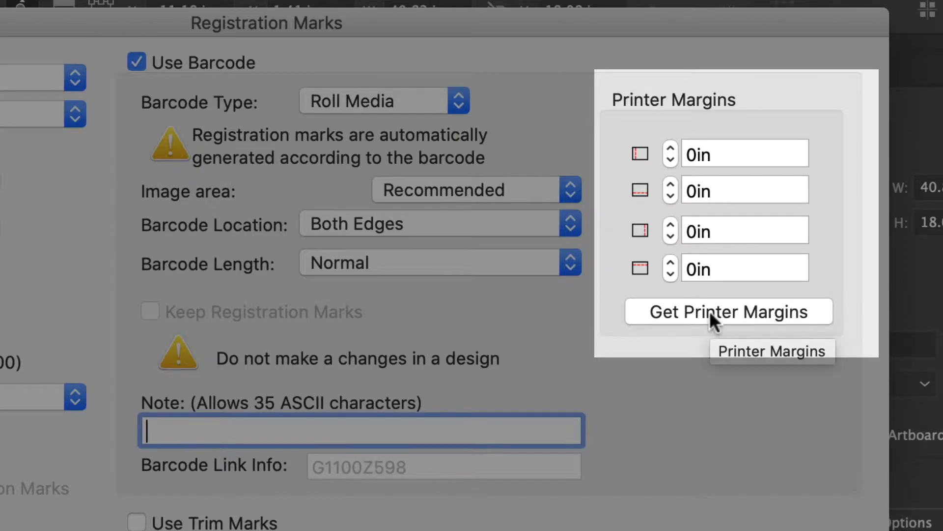
Load the printer's own margins via Get Printer Margins, 0.194 in on all four sides
left_click(728, 312)
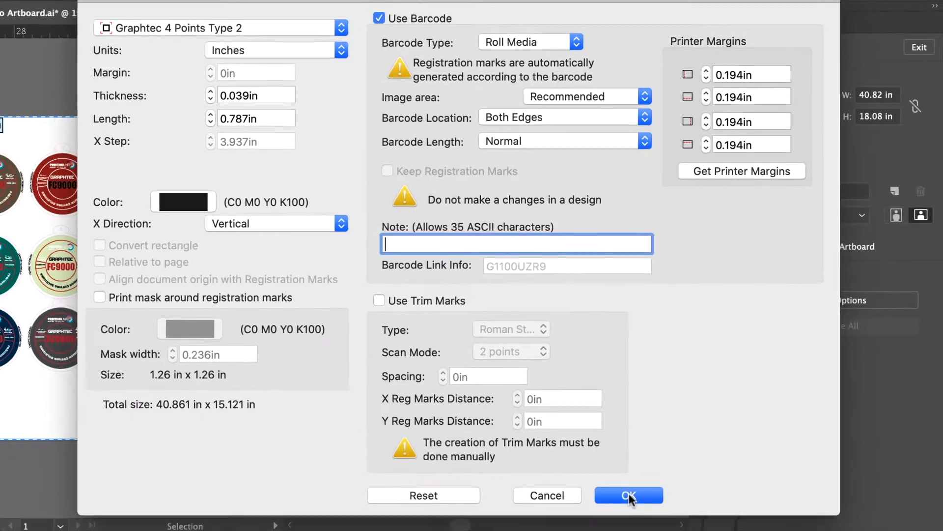
left_click(628, 494)
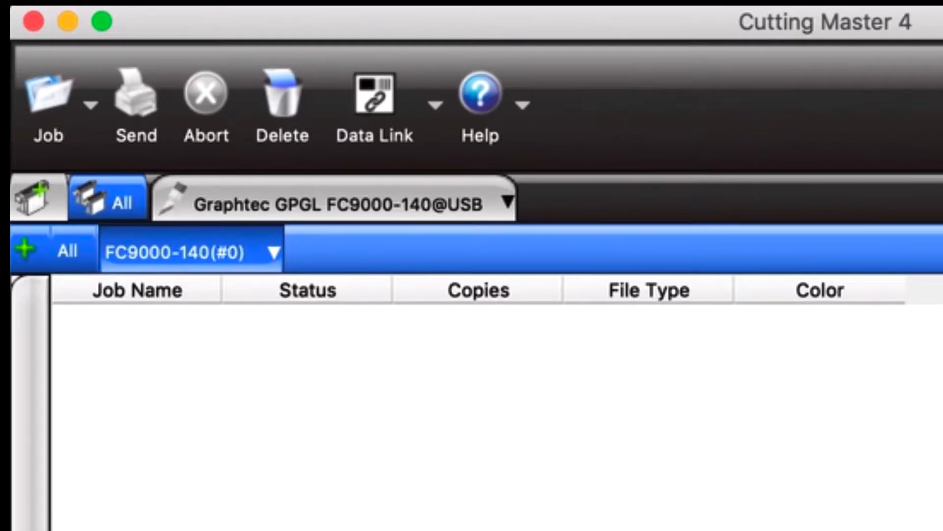
Start the Data Link Server for the FC9000-140 and confirm the warning
left_click(375, 98)
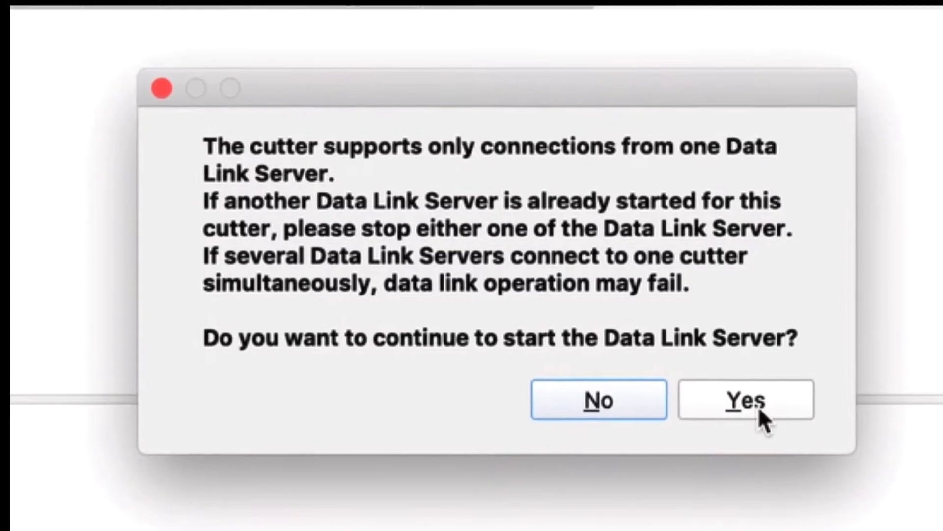
left_click(746, 399)
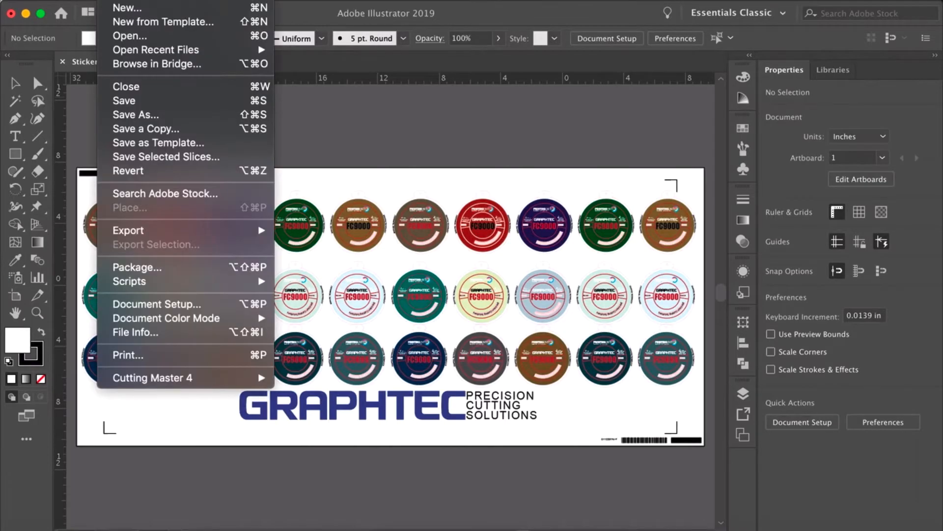
mouse_move(151, 377)
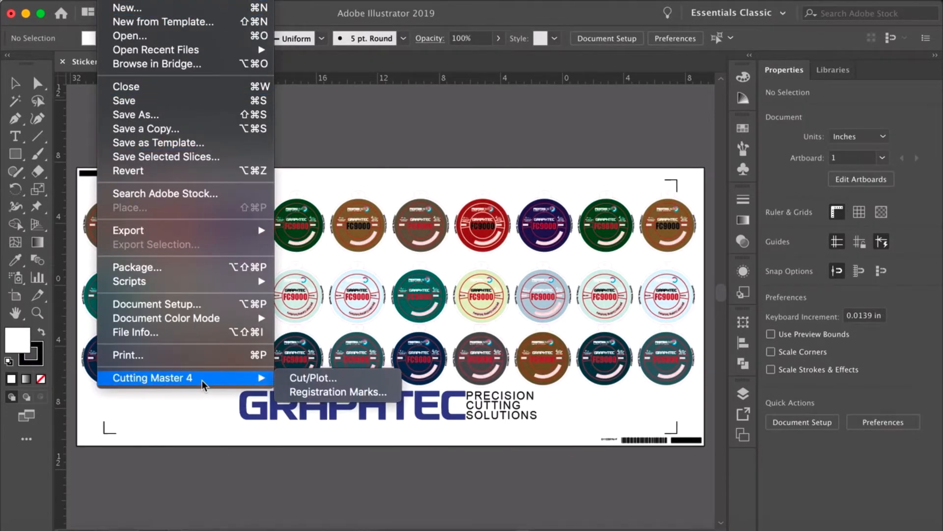
mouse_move(313, 377)
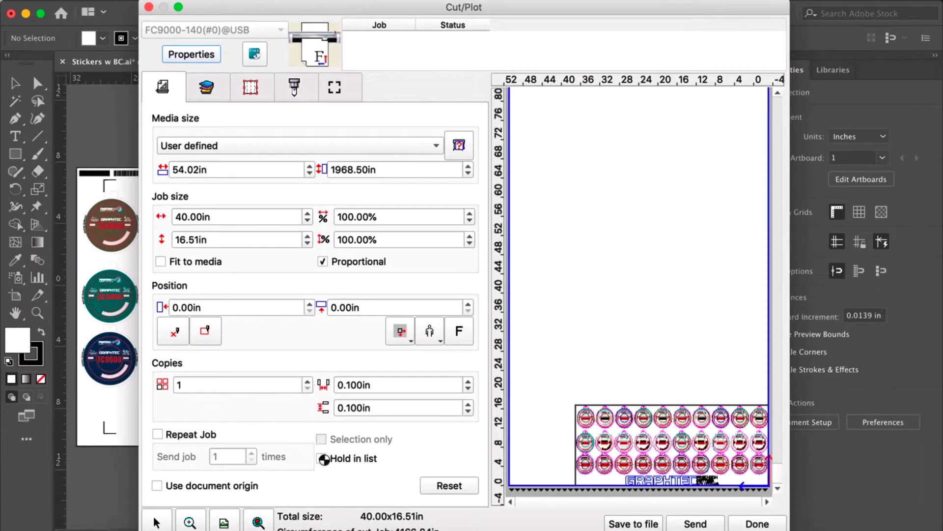
Cut by layer, unchecking Image so only Contour Cut is cut
left_click(206, 87)
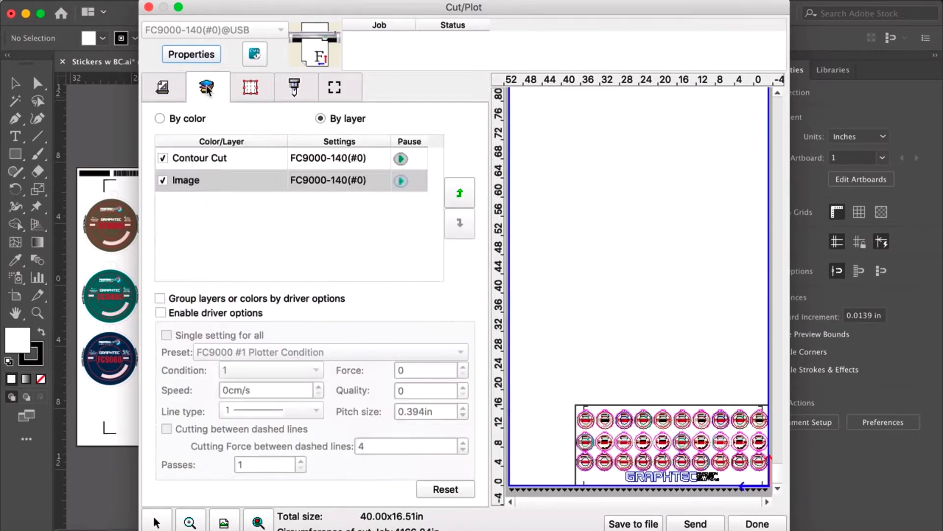
left_click(187, 180)
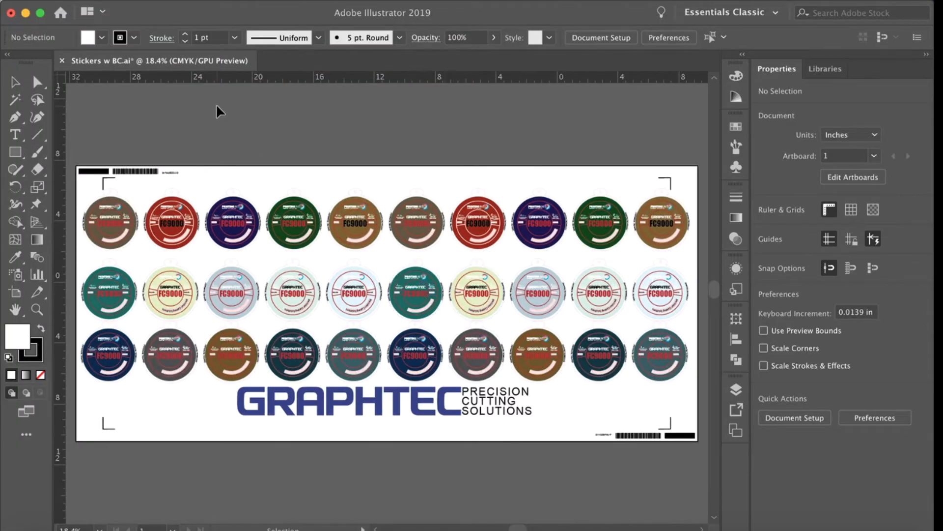
Save the cut job to file as Stickers w BC.xpf on the KINGSTON drive
left_click(95, 12)
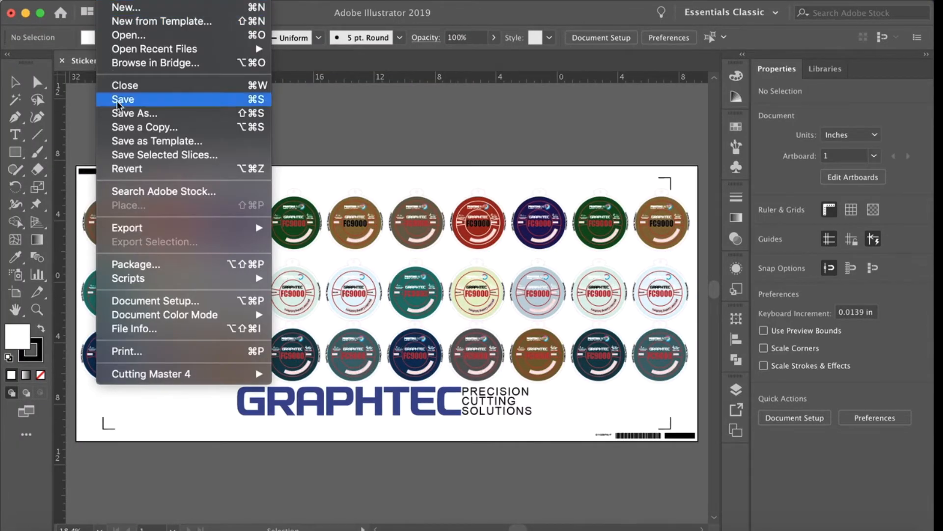
mouse_move(150, 373)
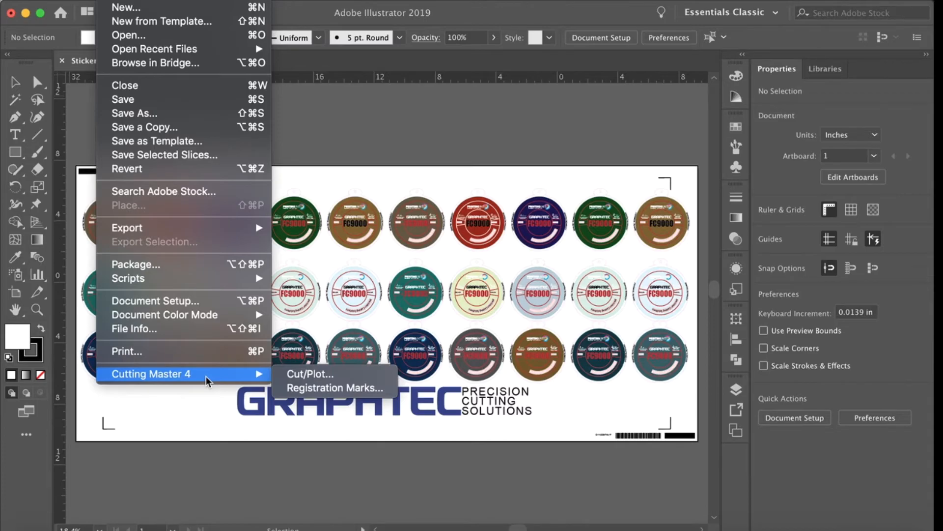
mouse_move(308, 373)
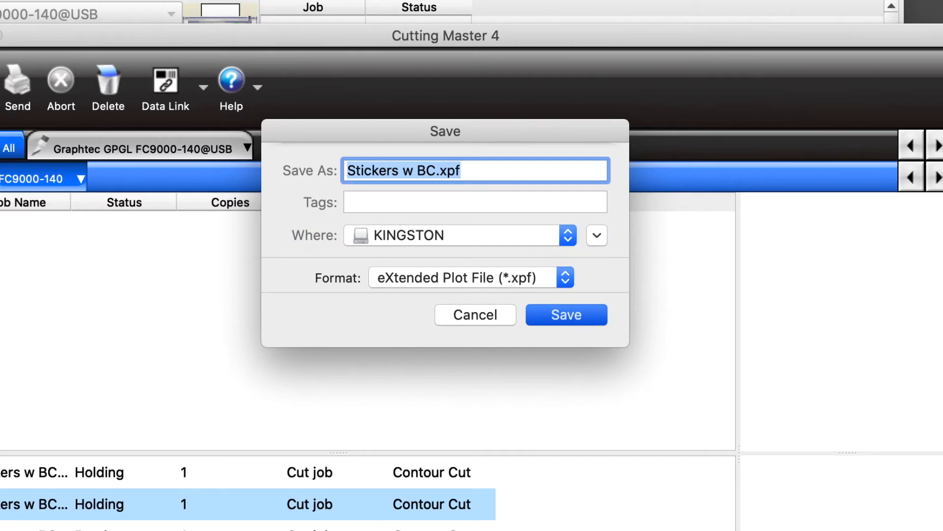
left_click(566, 314)
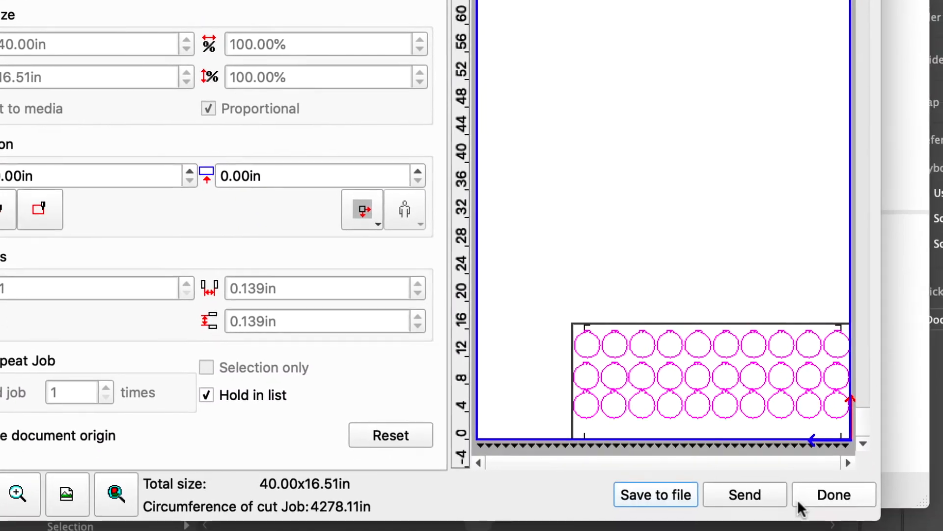